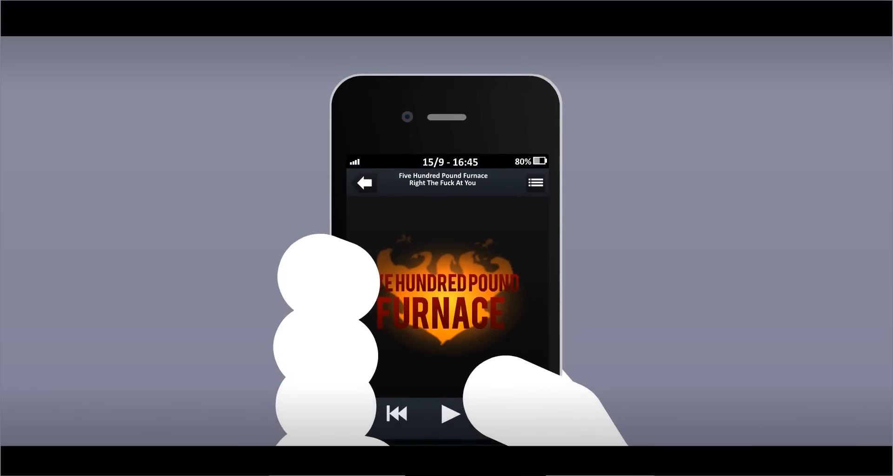
left_click(449, 414)
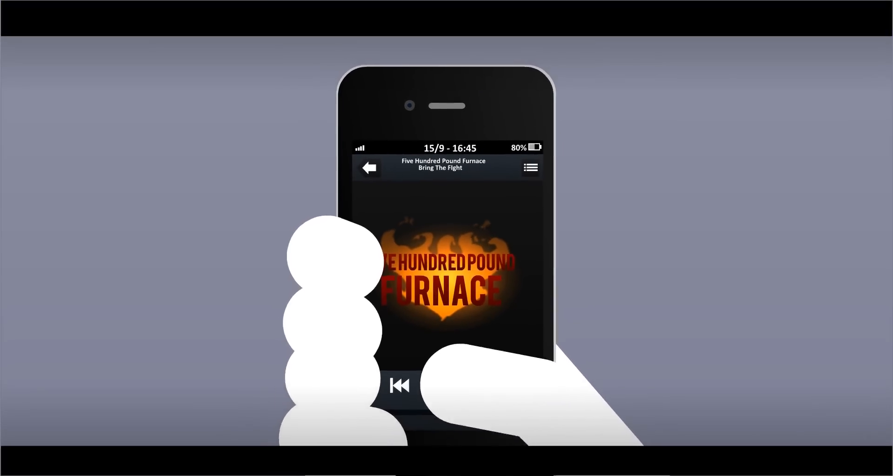